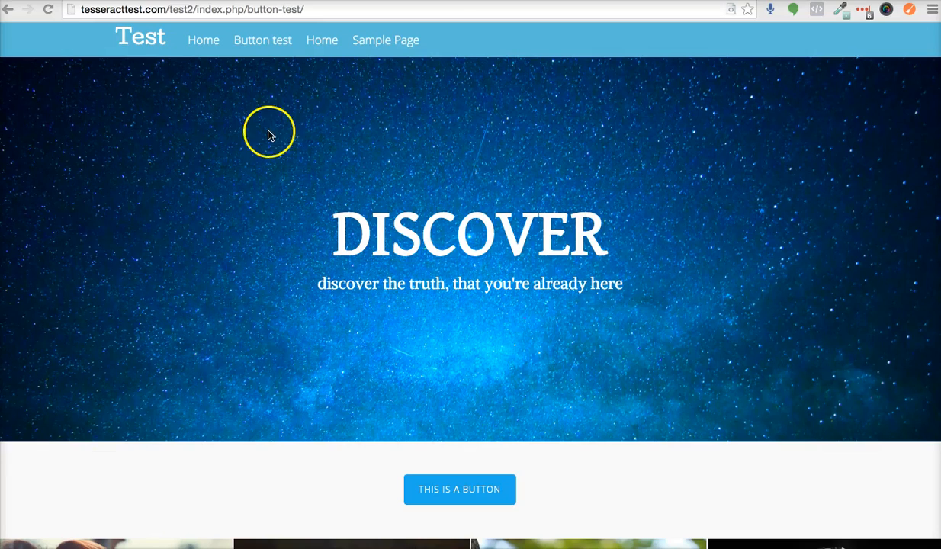
{"action": "mouse_move", "coordinate": [256, 17]}
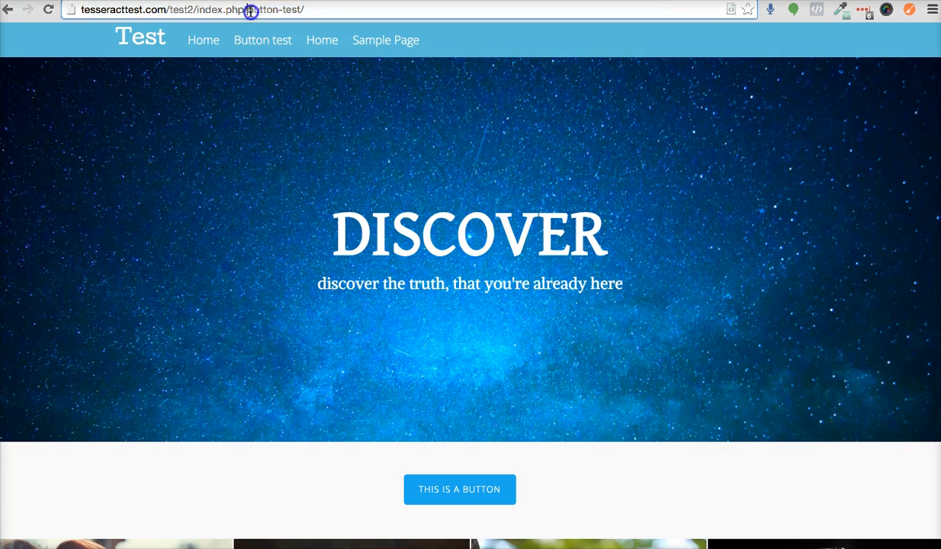
Browse the live site via Sample Page and the home page, ending on the Hello world post's date-based URL
{"action": "double_click", "coordinate": [282, 15]}
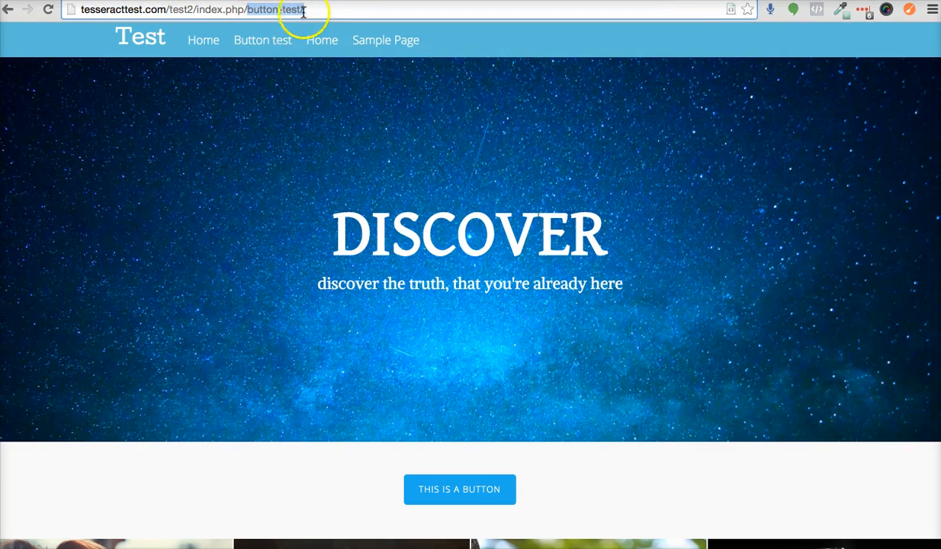
{"action": "left_click", "coordinate": [385, 39]}
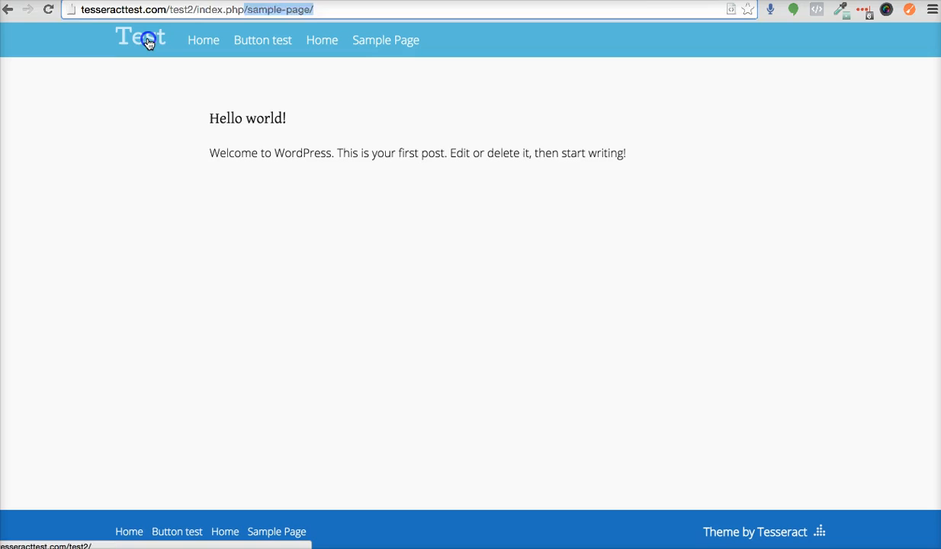
{"action": "left_click", "coordinate": [147, 40]}
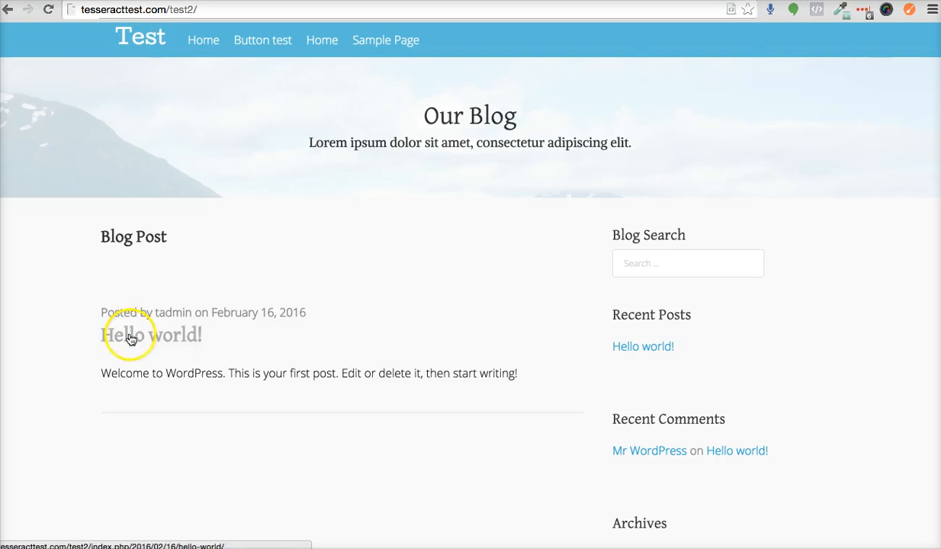
{"action": "mouse_move", "coordinate": [354, 282]}
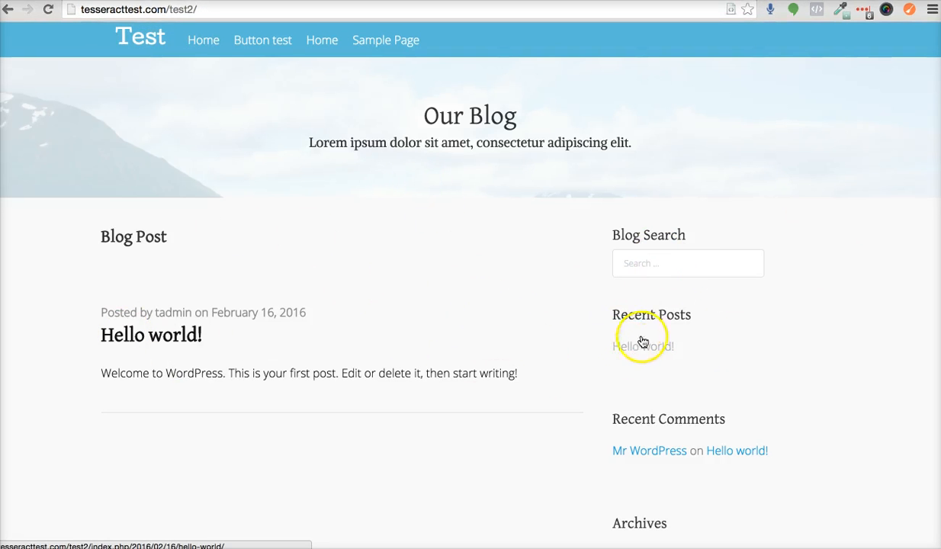
{"action": "left_click", "coordinate": [643, 347]}
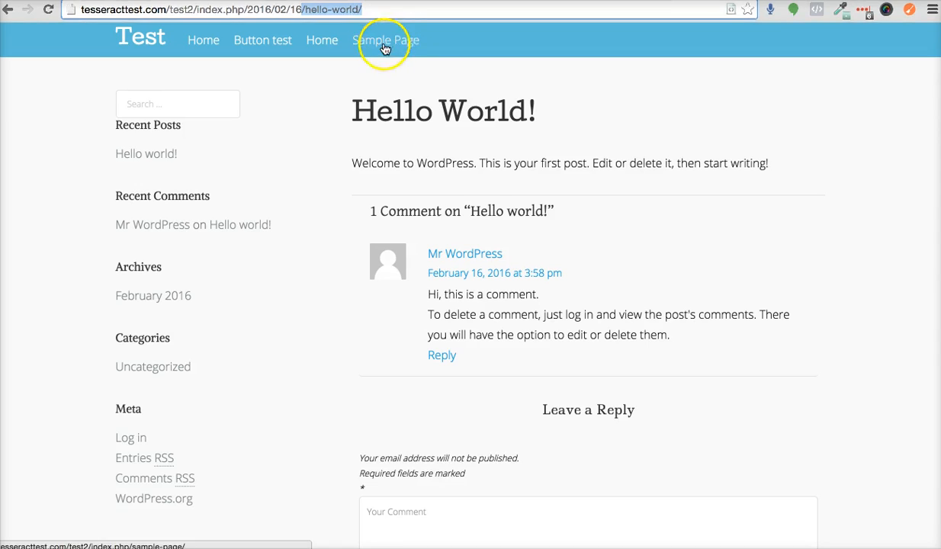
{"action": "mouse_move", "coordinate": [57, 467]}
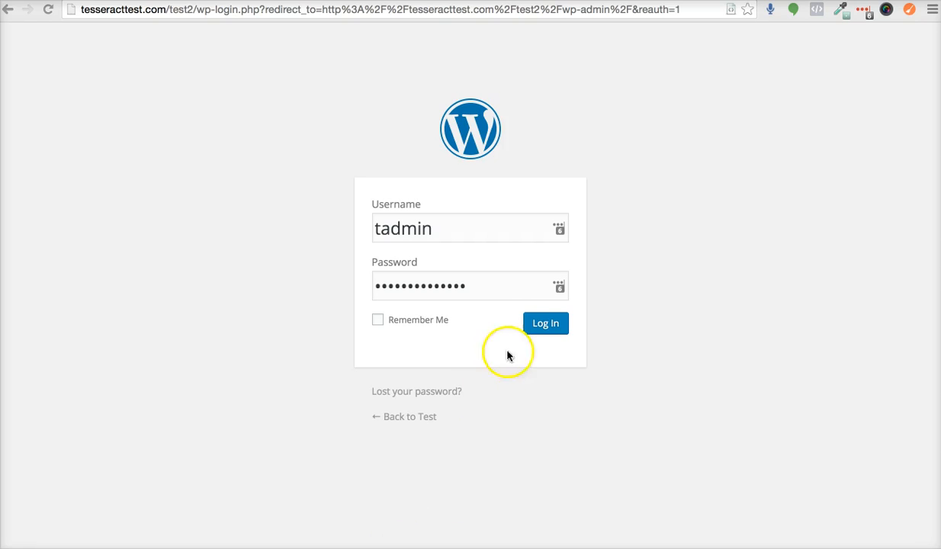
Log in with the saved credentials to reach the admin Dashboard
{"action": "left_click", "coordinate": [545, 323]}
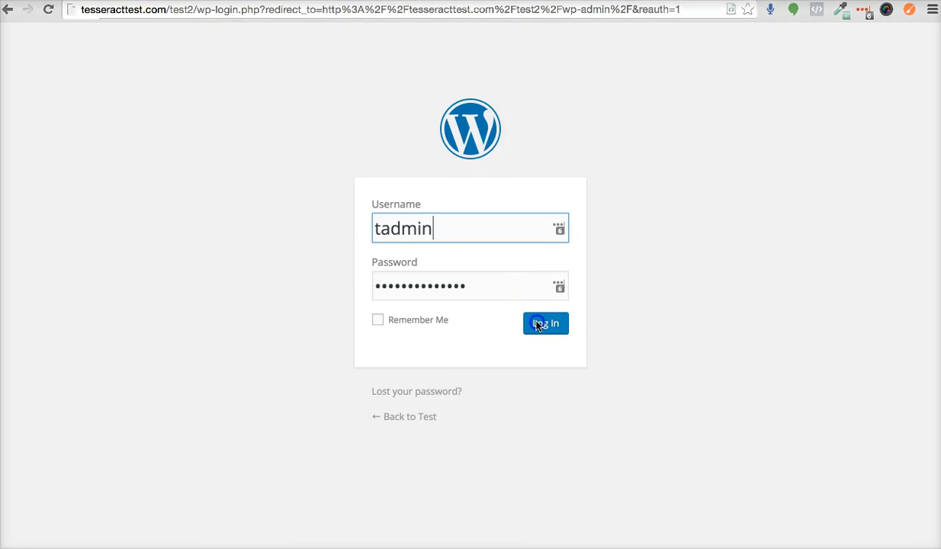
{"action": "left_click", "coordinate": [545, 323]}
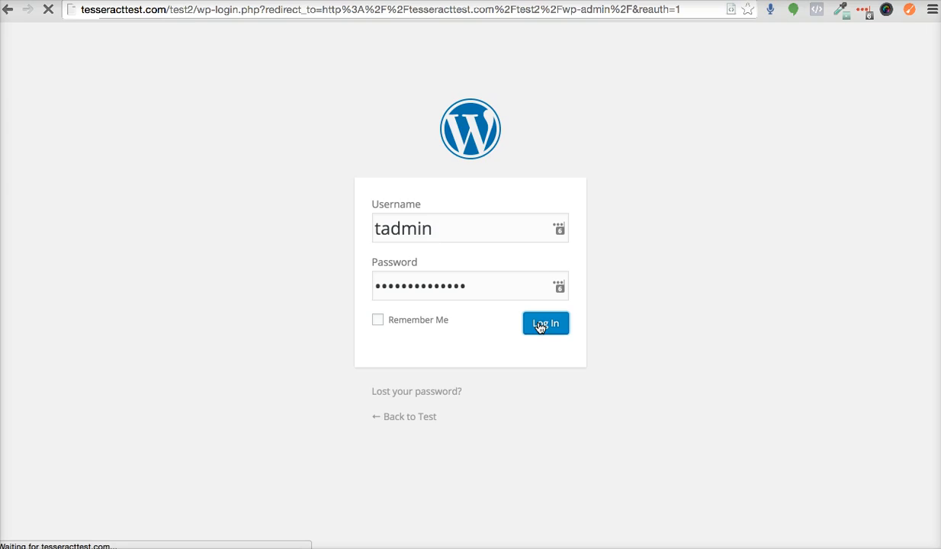
{"action": "left_click", "coordinate": [545, 323]}
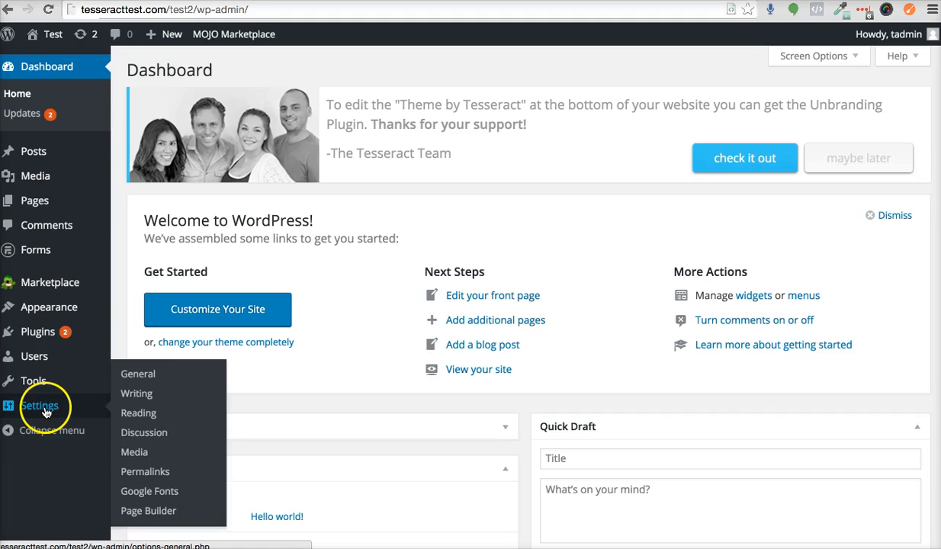
In Settings > Permalinks, compare the Post name and Plain structures and their example addresses
{"action": "left_click", "coordinate": [144, 471]}
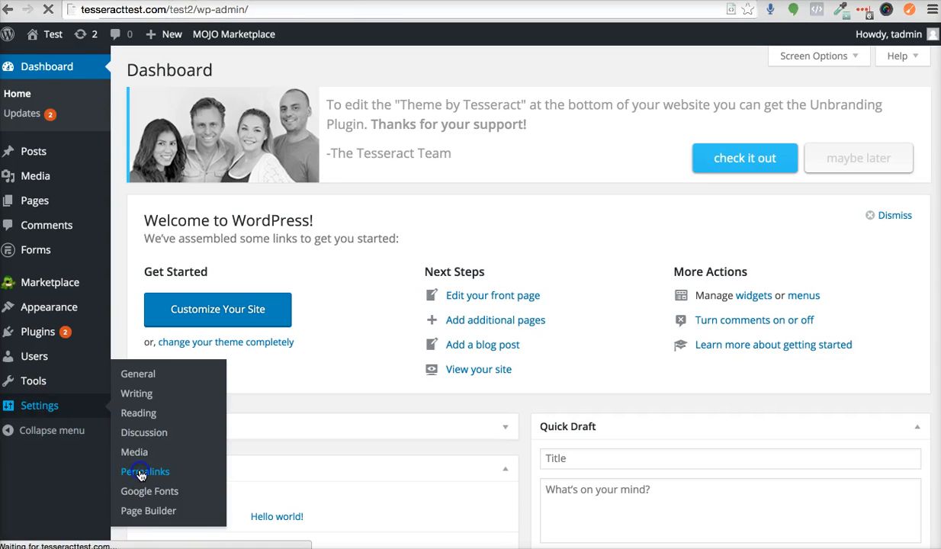
{"action": "left_click", "coordinate": [145, 471]}
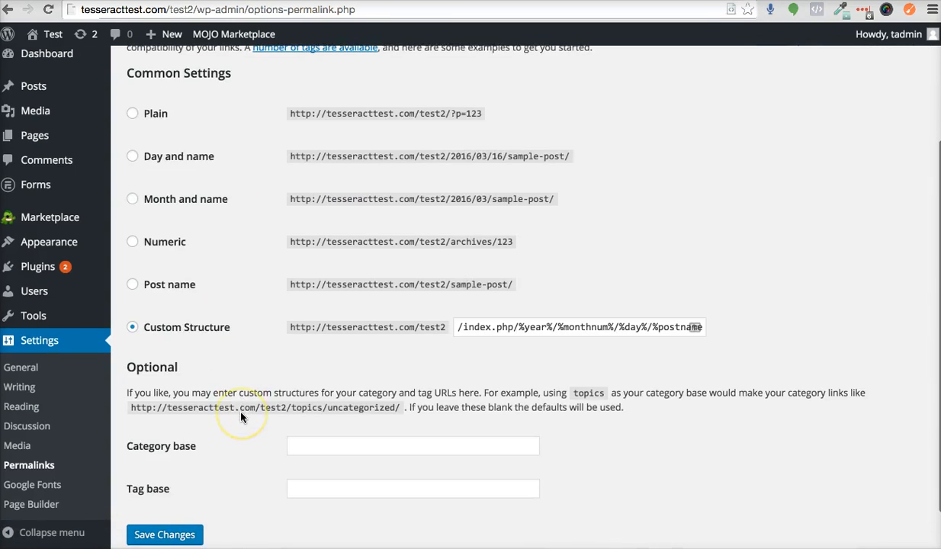
{"action": "mouse_move", "coordinate": [132, 285]}
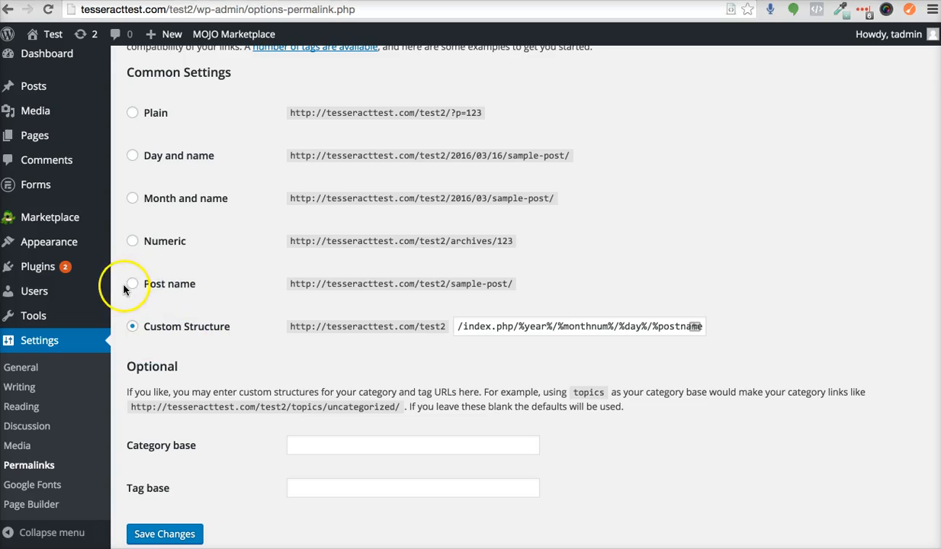
{"action": "left_click", "coordinate": [132, 284]}
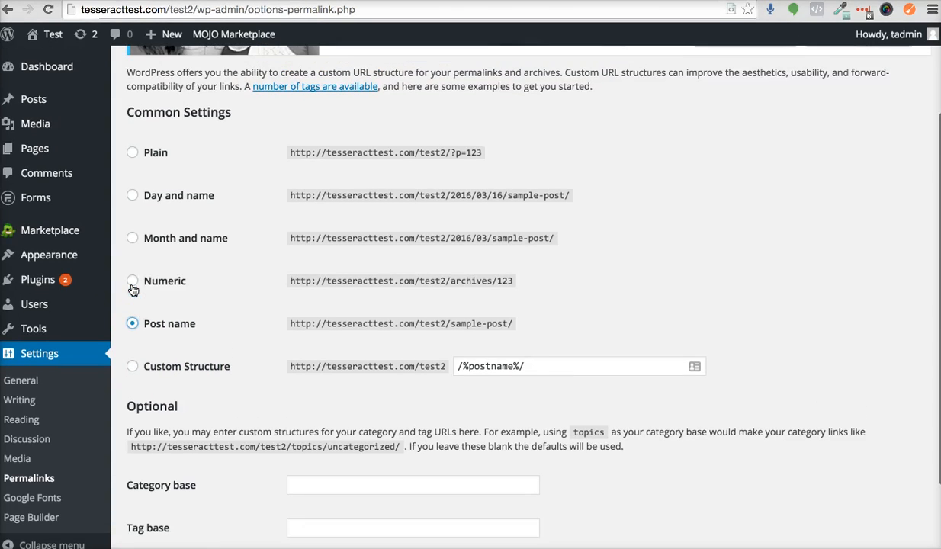
{"action": "left_click", "coordinate": [133, 153]}
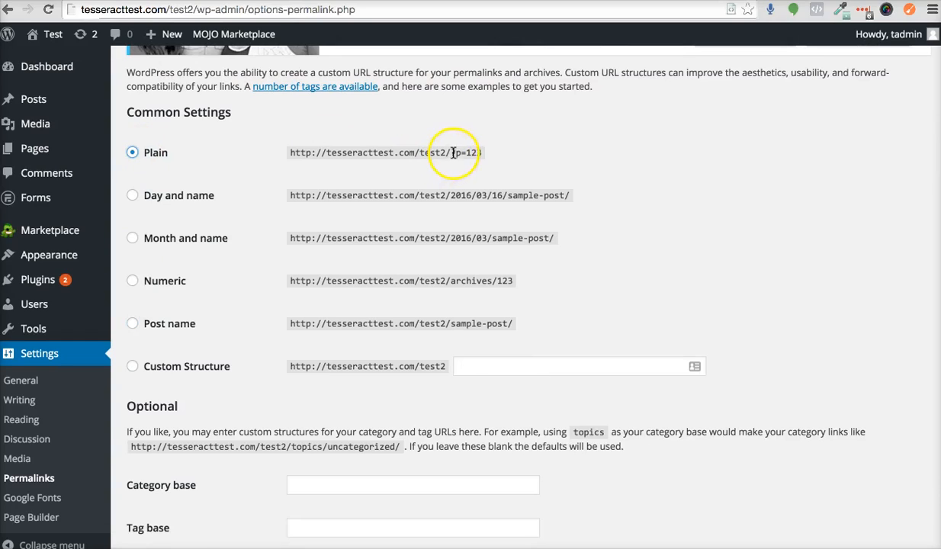
{"action": "double_click", "coordinate": [467, 152]}
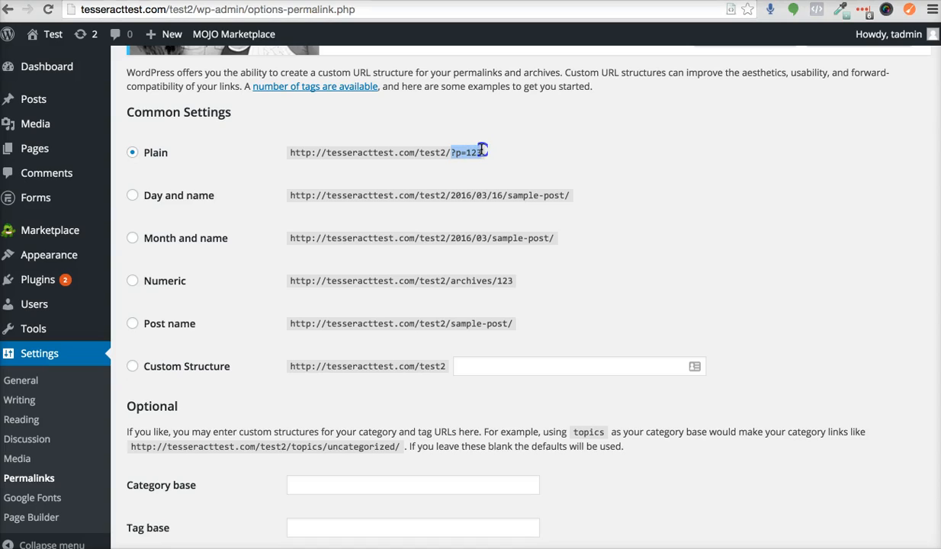
{"action": "mouse_move", "coordinate": [212, 322]}
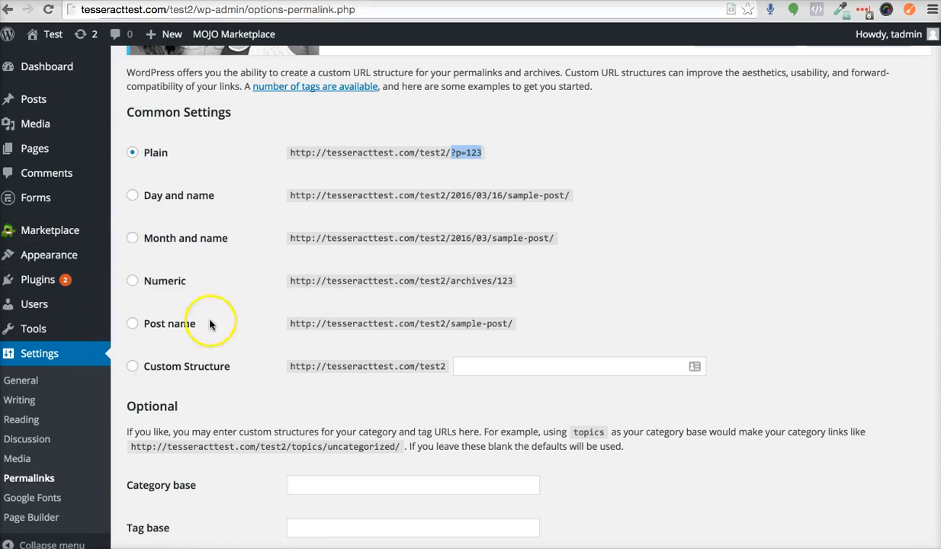
Settle on the Post name permalink structure and save the changes
{"action": "left_click", "coordinate": [133, 323]}
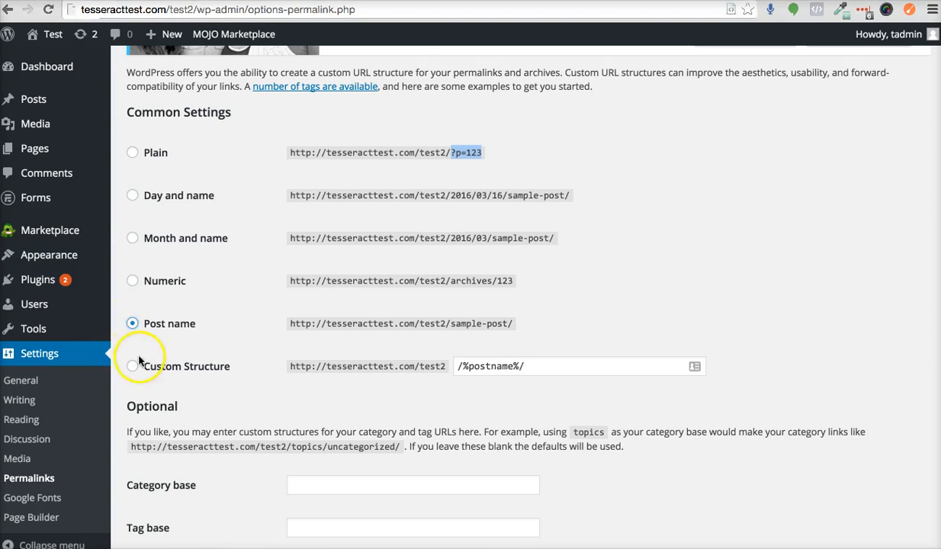
{"action": "left_click", "coordinate": [133, 366]}
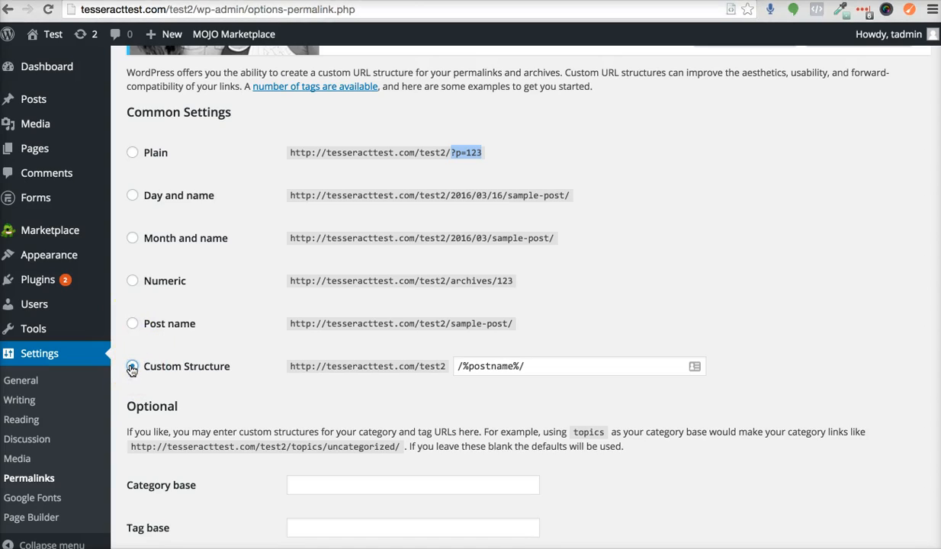
{"action": "left_click", "coordinate": [132, 323]}
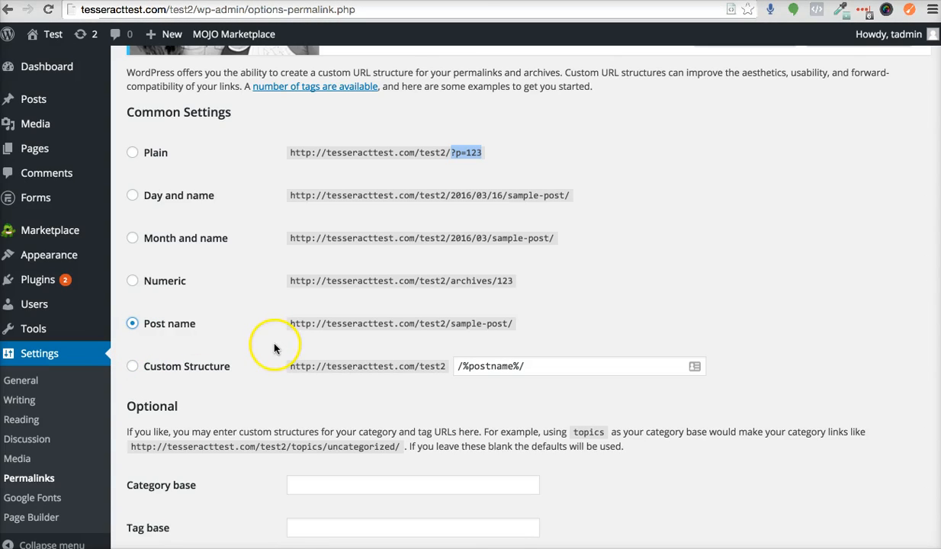
{"action": "scroll", "scroll_direction": "down", "scroll_amount": 3}
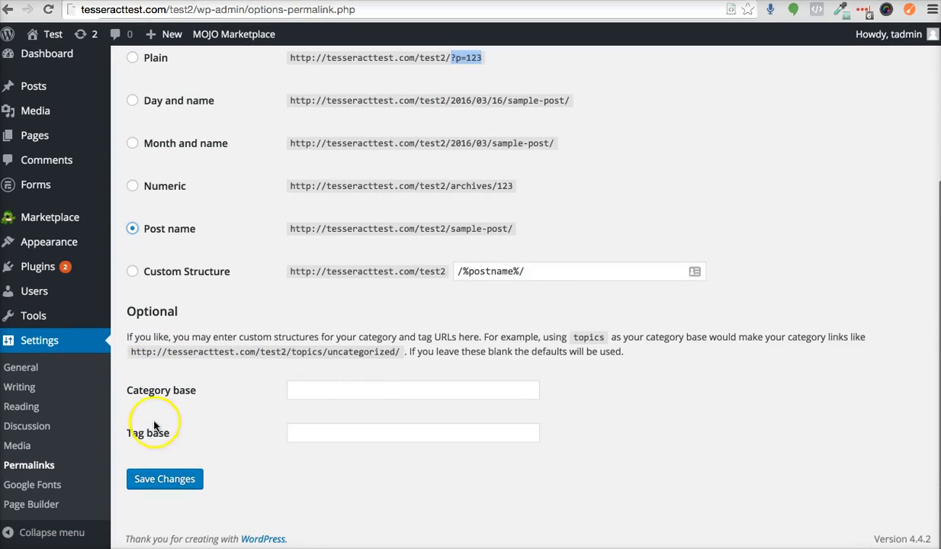
{"action": "left_click", "coordinate": [164, 480]}
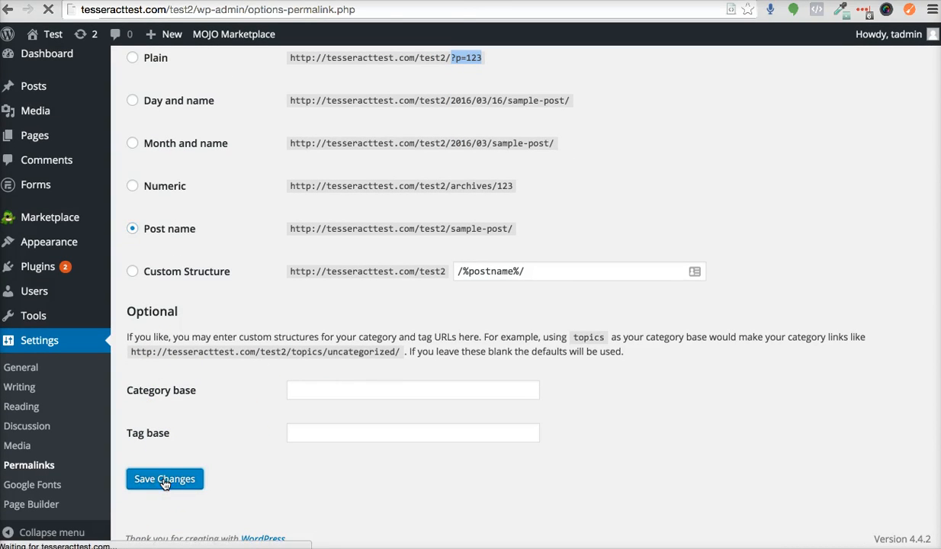
Add a new page and title it 'About Us', giving it an /about-us/ permalink
{"action": "left_click", "coordinate": [164, 479]}
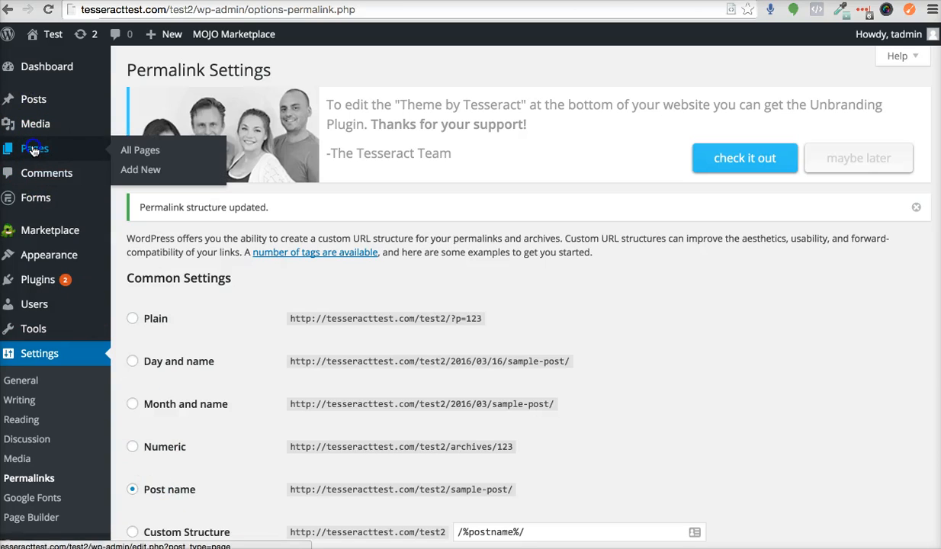
{"action": "left_click", "coordinate": [33, 148]}
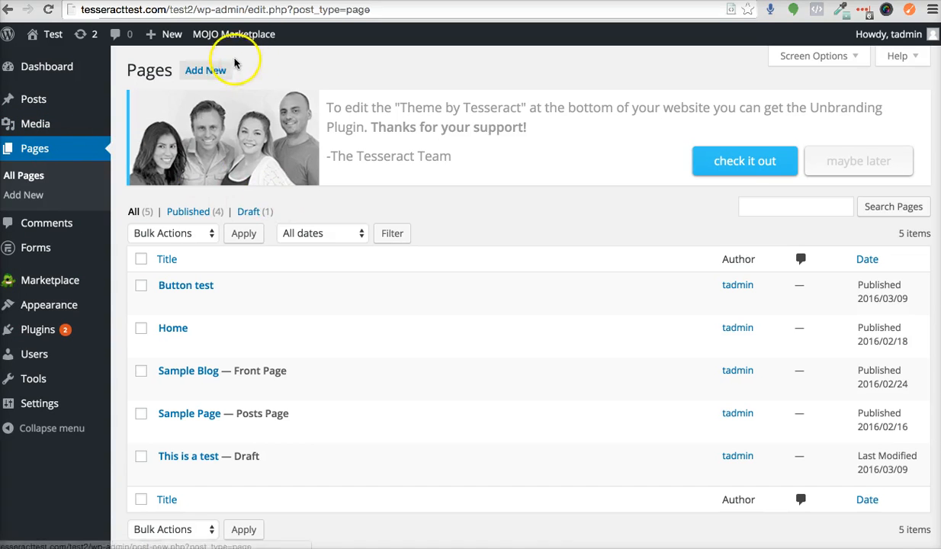
{"action": "left_click", "coordinate": [202, 71]}
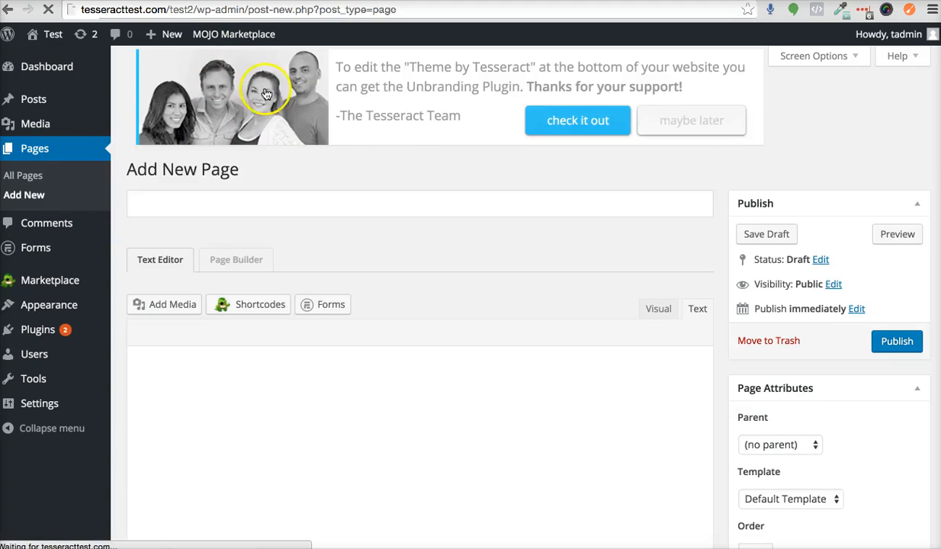
{"action": "type", "text": "About"}
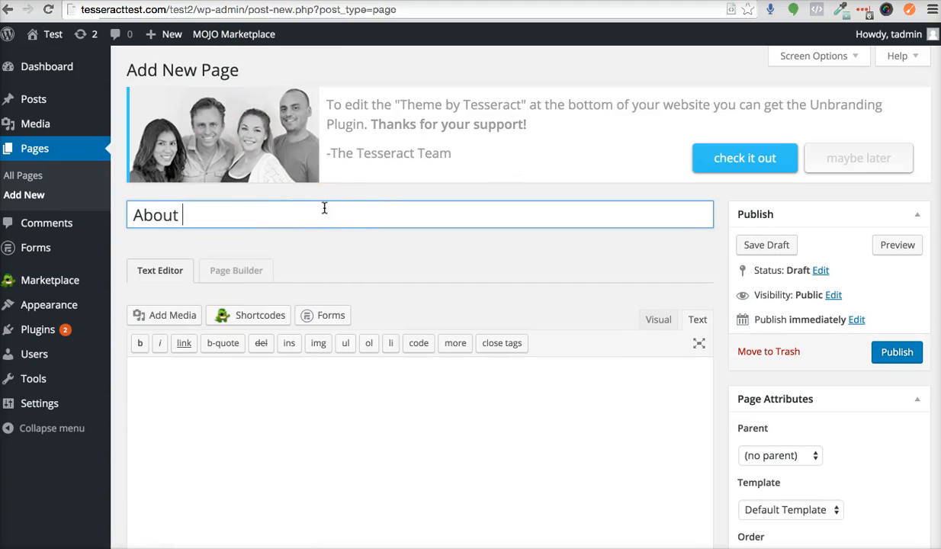
{"action": "type", "text": "Us"}
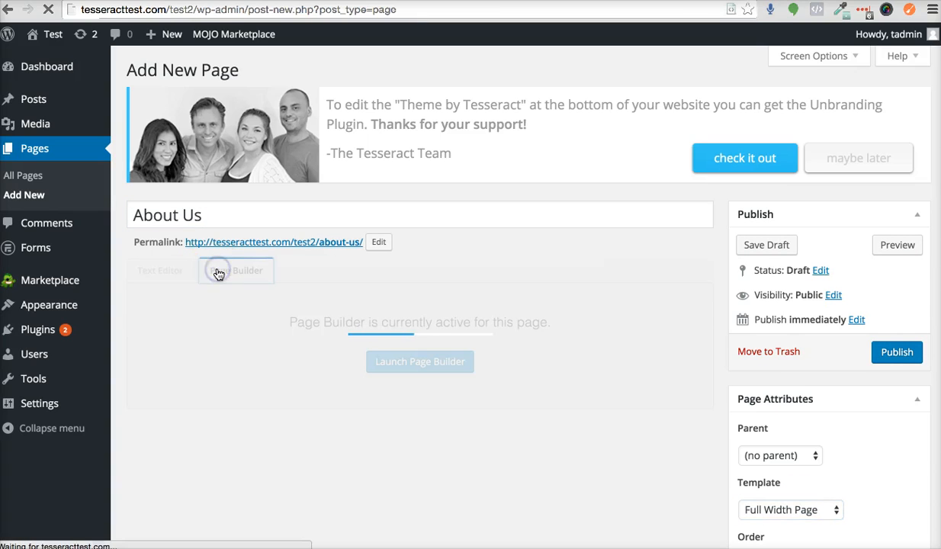
Switch the page to Page Builder and place a Basic Modules content block onto it
{"action": "left_click", "coordinate": [420, 361]}
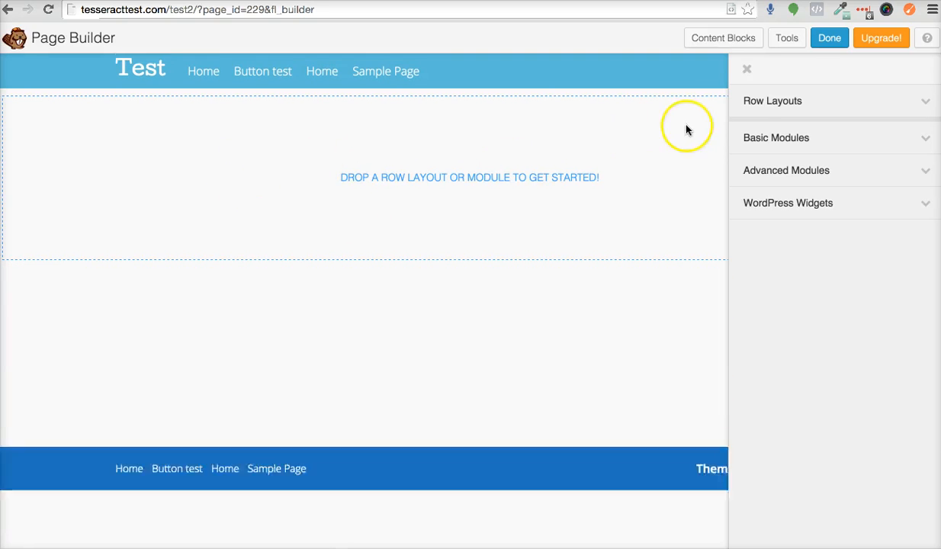
{"action": "left_click", "coordinate": [776, 137]}
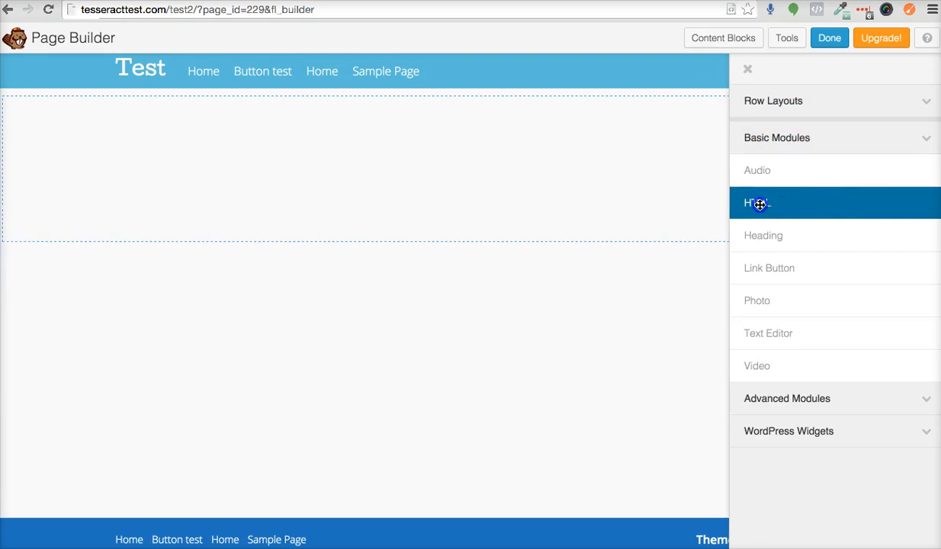
{"action": "left_click", "coordinate": [759, 202]}
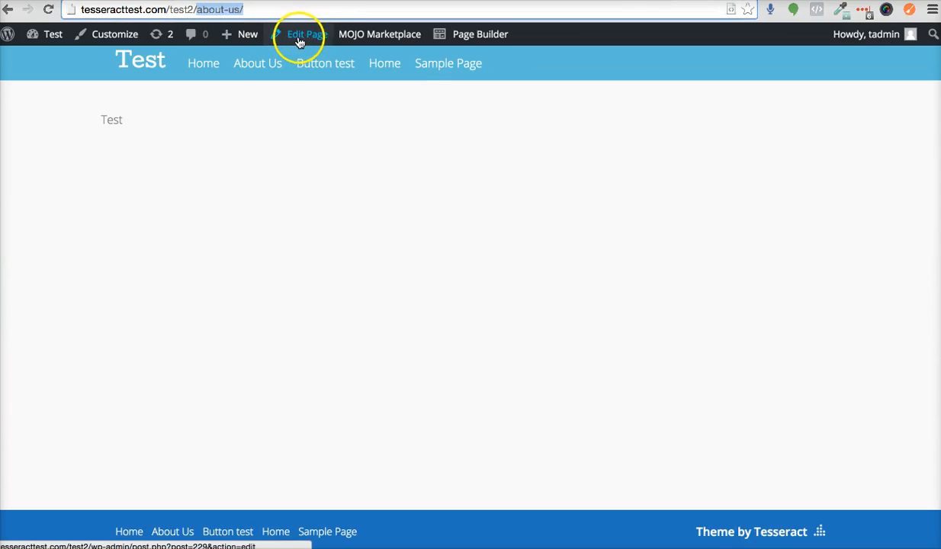
Reopen the published About Us page in the editor via Edit Page
{"action": "left_click", "coordinate": [305, 33]}
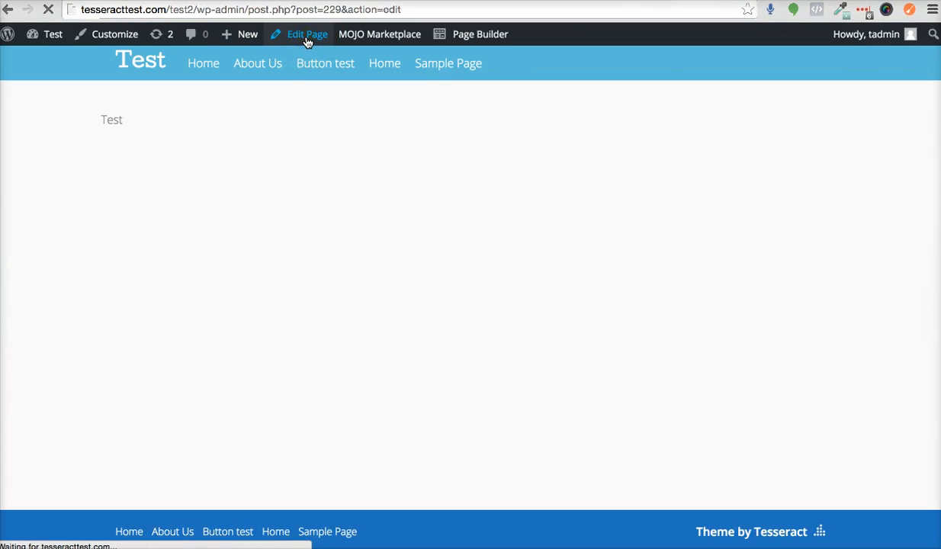
{"action": "left_click", "coordinate": [300, 34]}
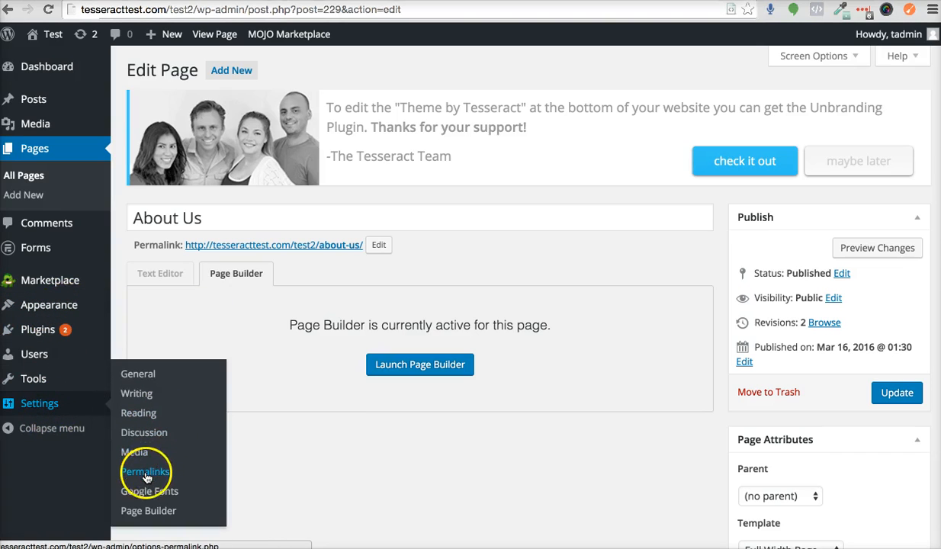
Save the Plain permalink structure, then go to the Pages list
{"action": "left_click", "coordinate": [145, 471]}
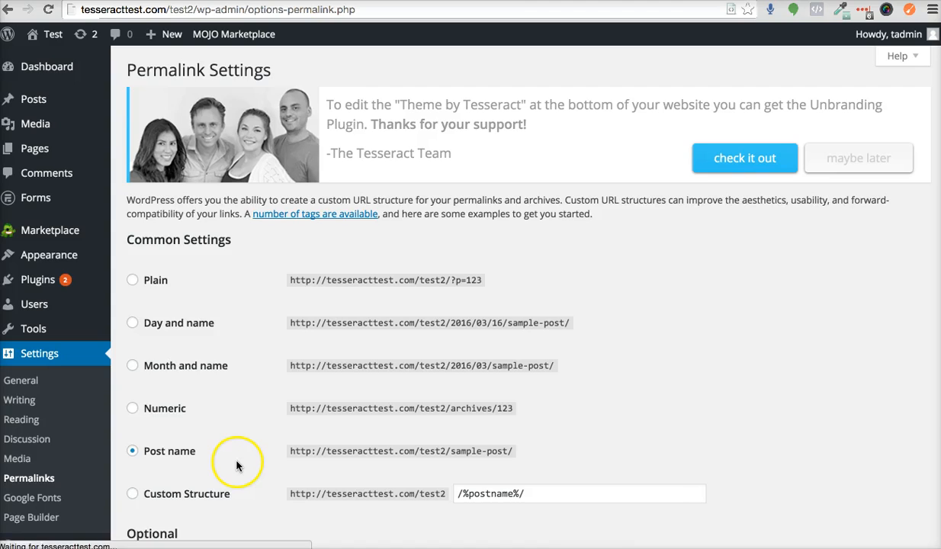
{"action": "scroll", "scroll_direction": "down", "scroll_amount": 3}
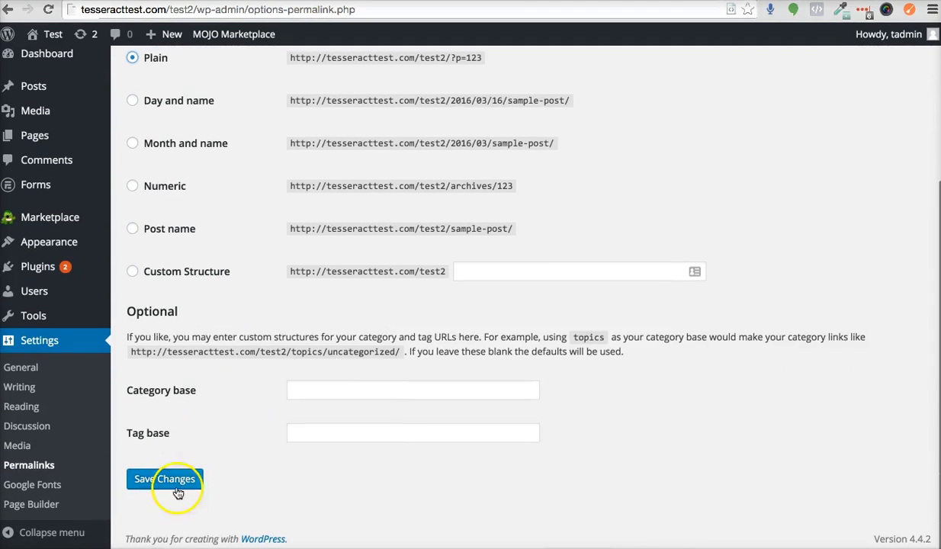
{"action": "left_click", "coordinate": [166, 480]}
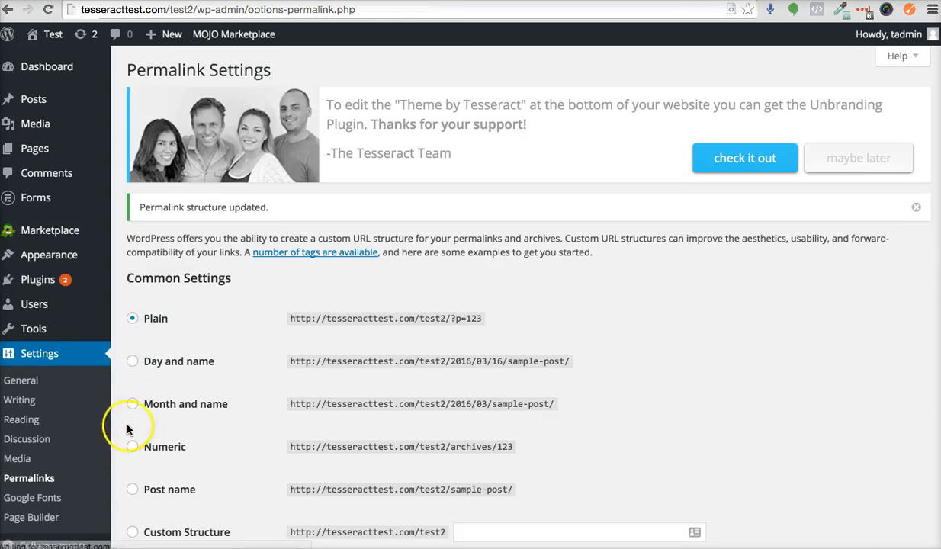
{"action": "left_click", "coordinate": [34, 148]}
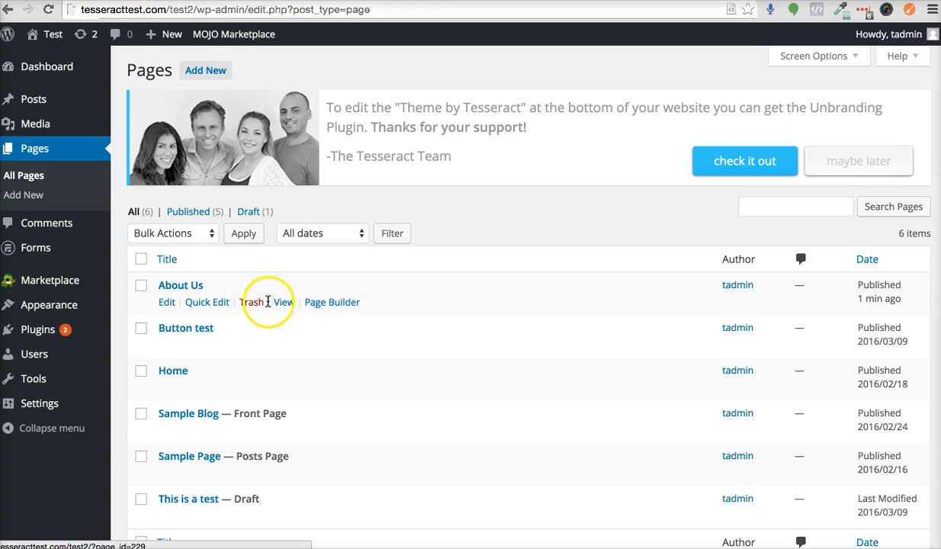
View the About Us page live and highlight its plain ?page_id=229 address
{"action": "left_click", "coordinate": [285, 302]}
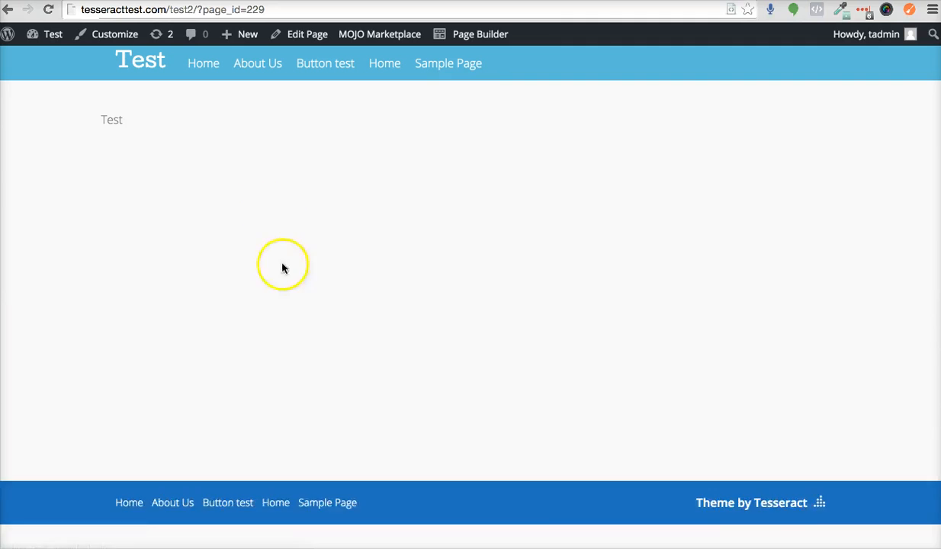
{"action": "double_click", "coordinate": [243, 12]}
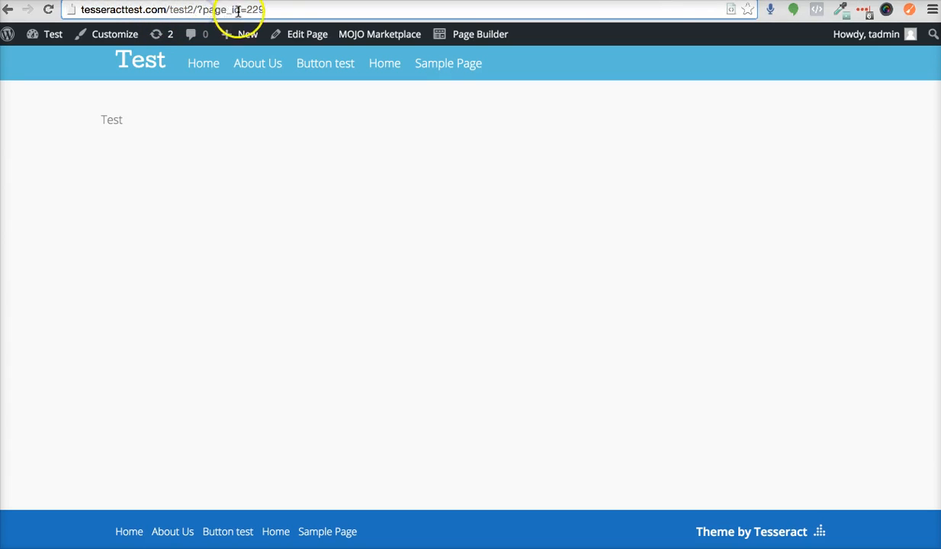
{"action": "mouse_move", "coordinate": [237, 50]}
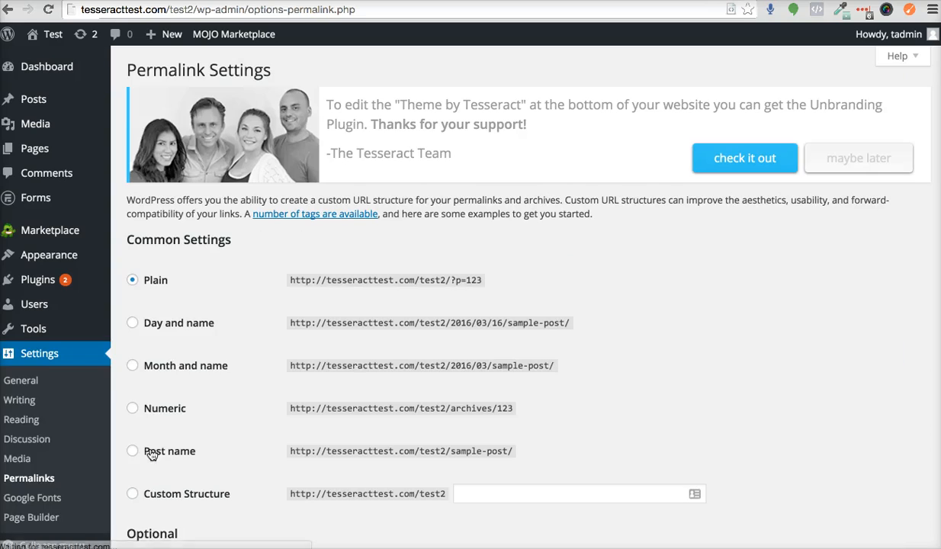
Select the Post name permalink structure again and save it
{"action": "left_click", "coordinate": [133, 451]}
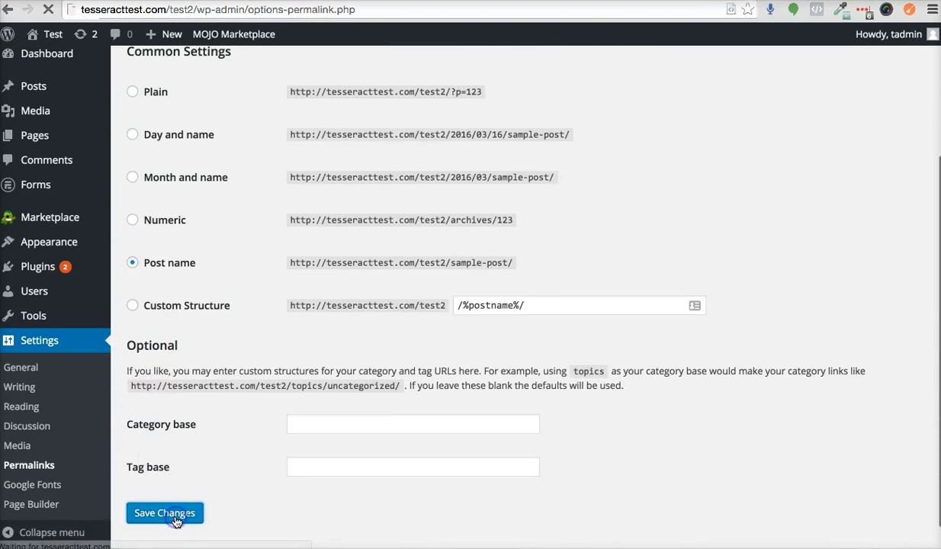
{"action": "left_click", "coordinate": [162, 513]}
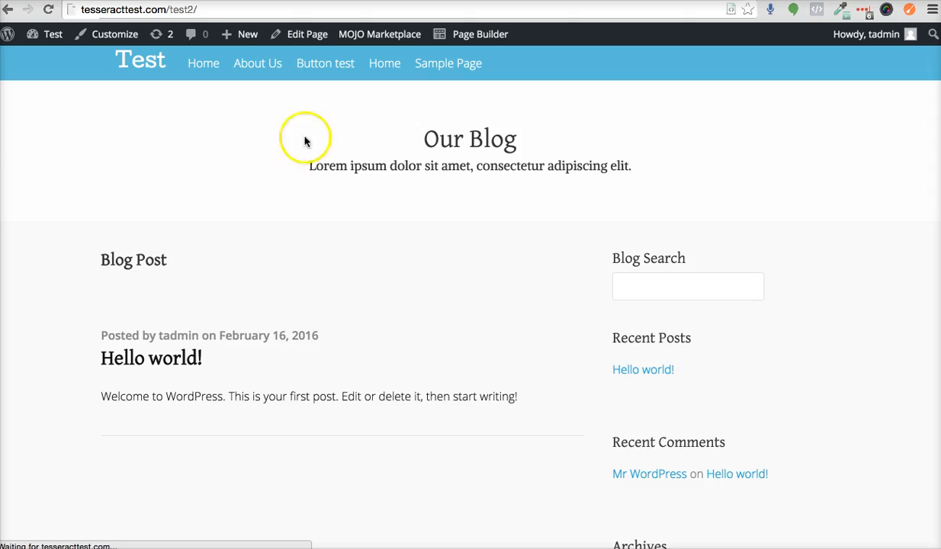
Open About Us from the site menu at /about-us/, then bring it up in the editor
{"action": "left_click", "coordinate": [258, 63]}
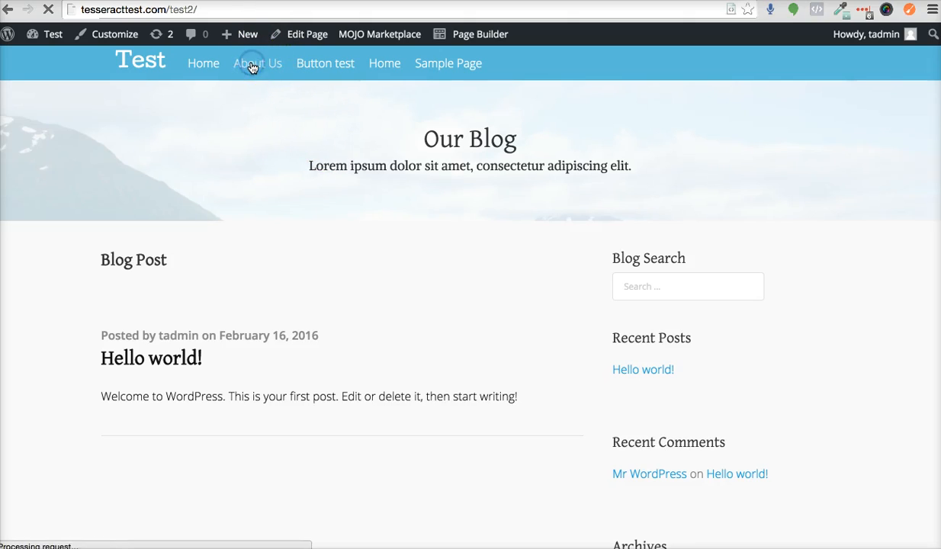
{"action": "left_click", "coordinate": [257, 63]}
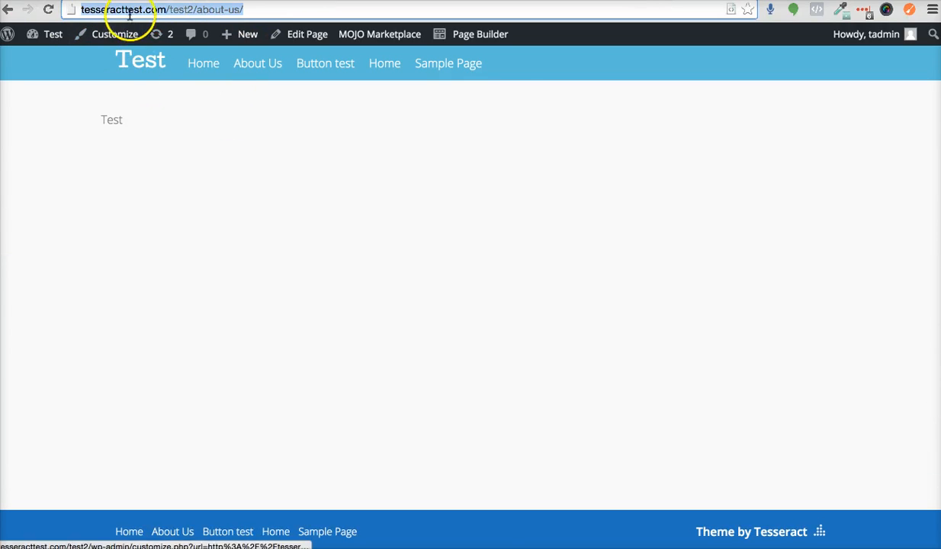
{"action": "left_click", "coordinate": [303, 34]}
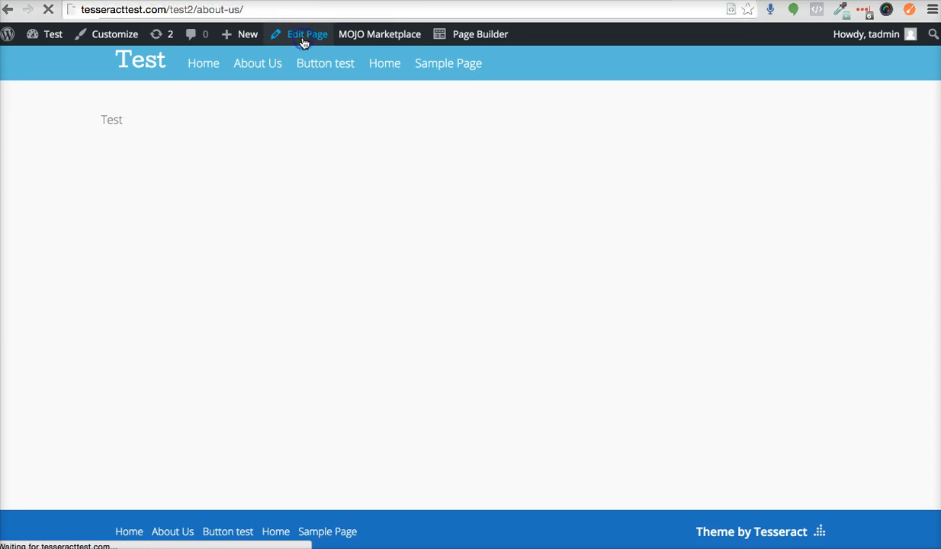
{"action": "left_click", "coordinate": [305, 34]}
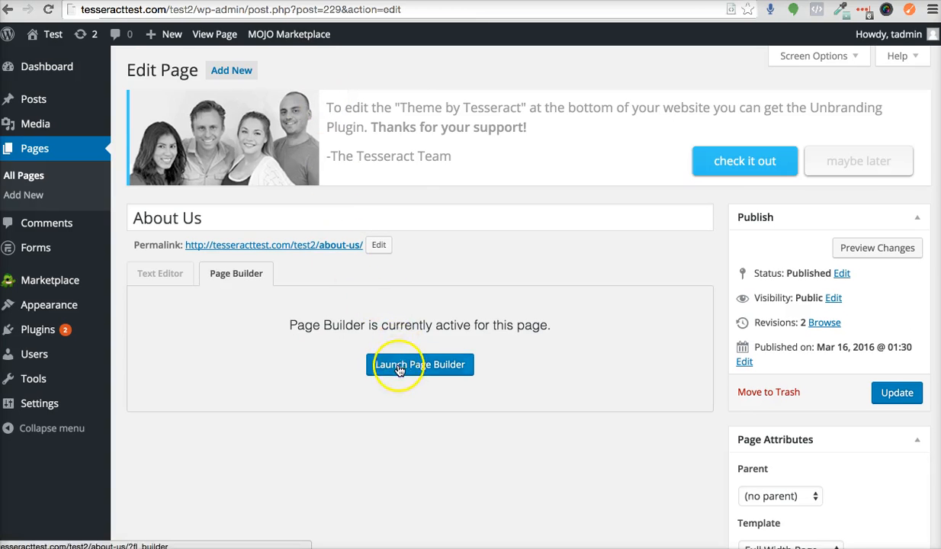
Launch Page Builder on About Us and add a Text Editor module with empty content
{"action": "left_click", "coordinate": [419, 365]}
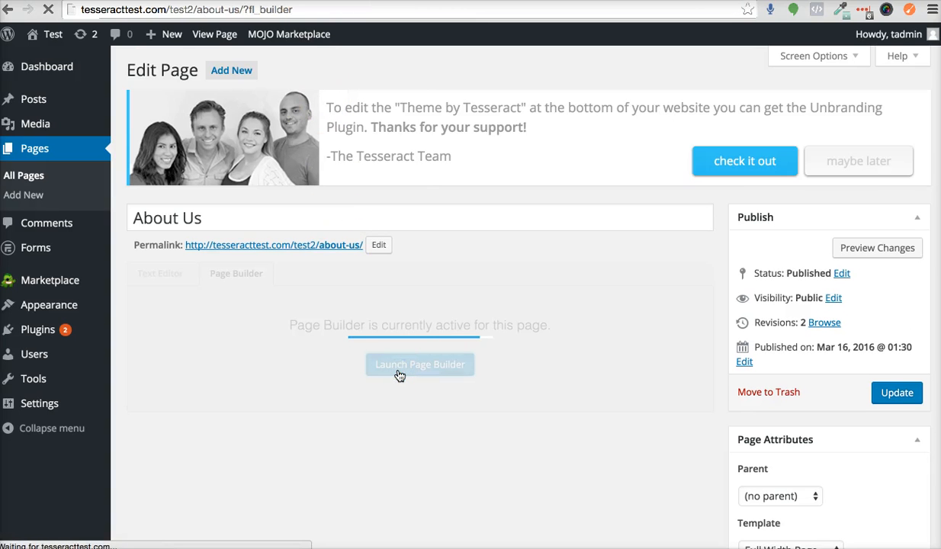
{"action": "left_click", "coordinate": [420, 365]}
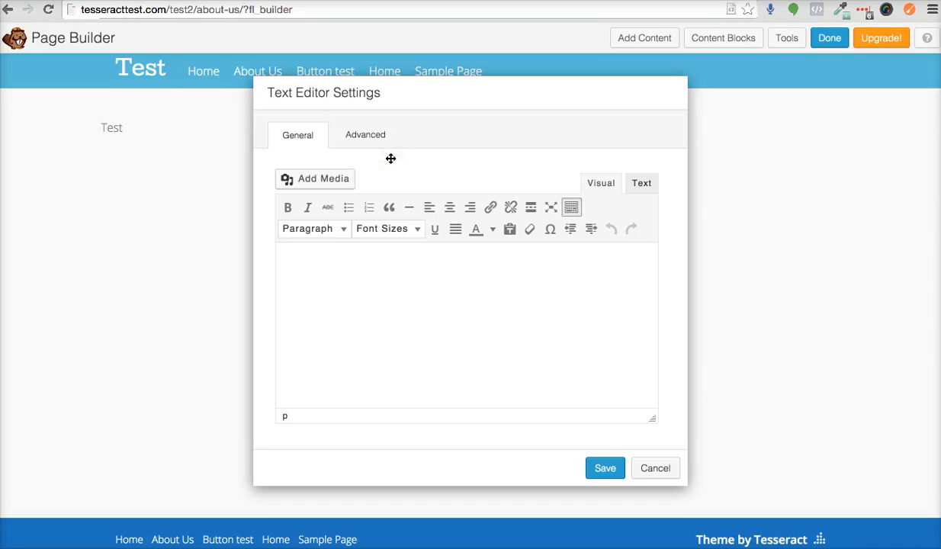
Write 'This is a link' linked to the /about-us/ address and finish building
{"action": "type", "text": "This is"}
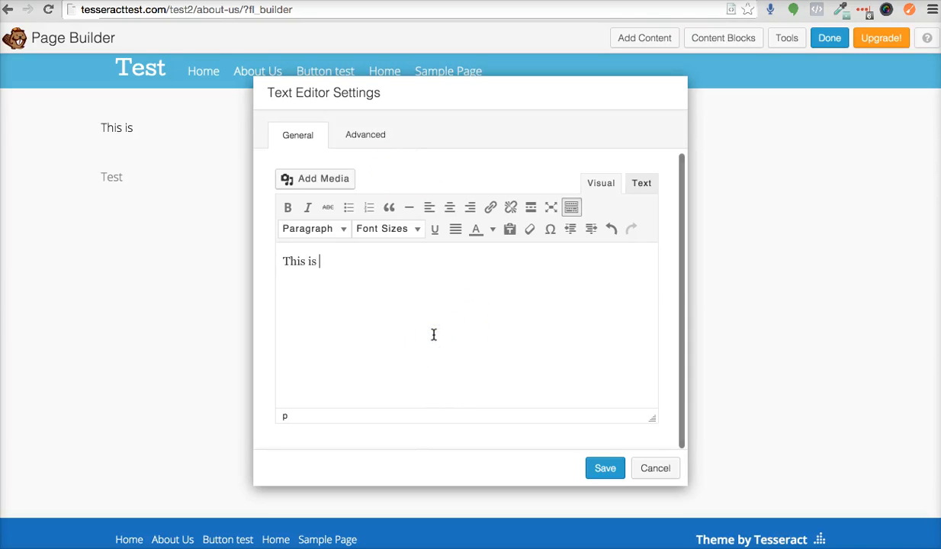
{"action": "type", "text": "a link"}
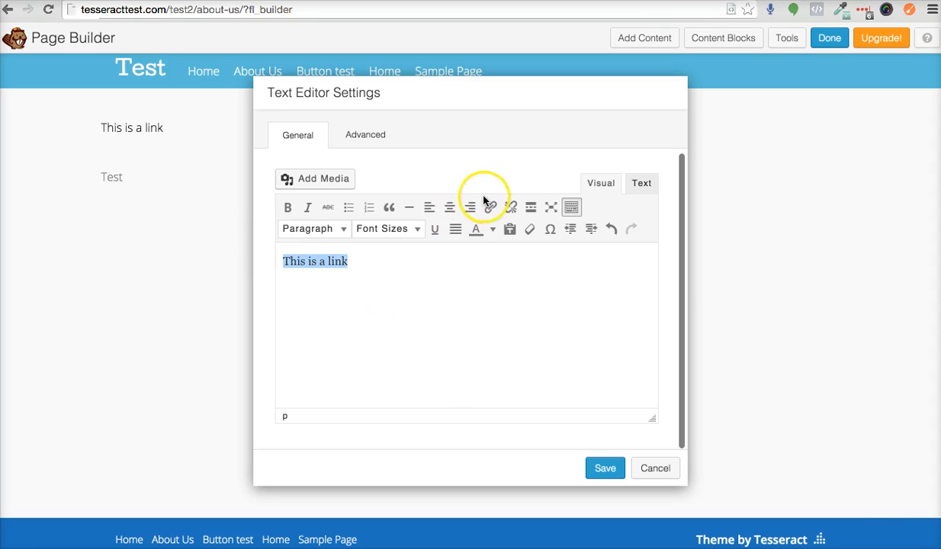
{"action": "left_click", "coordinate": [492, 207]}
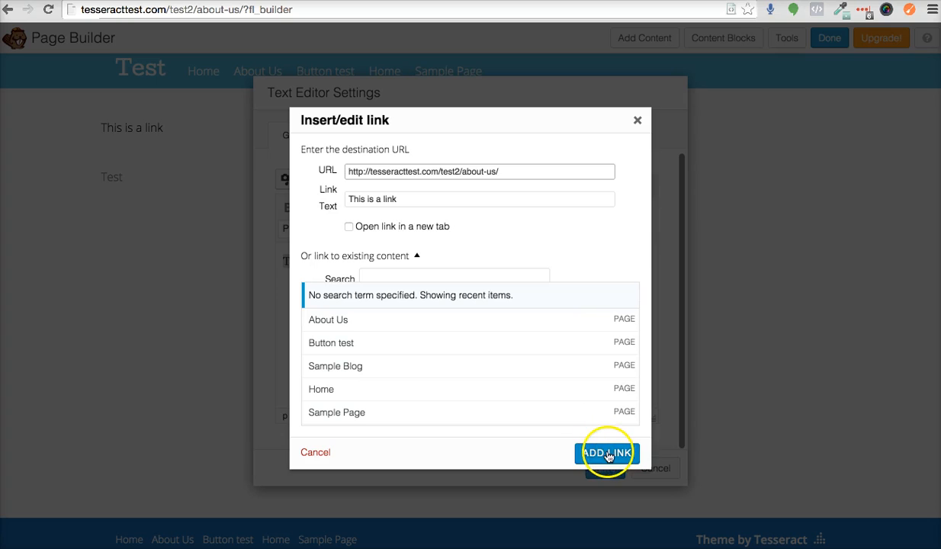
{"action": "left_click", "coordinate": [605, 453]}
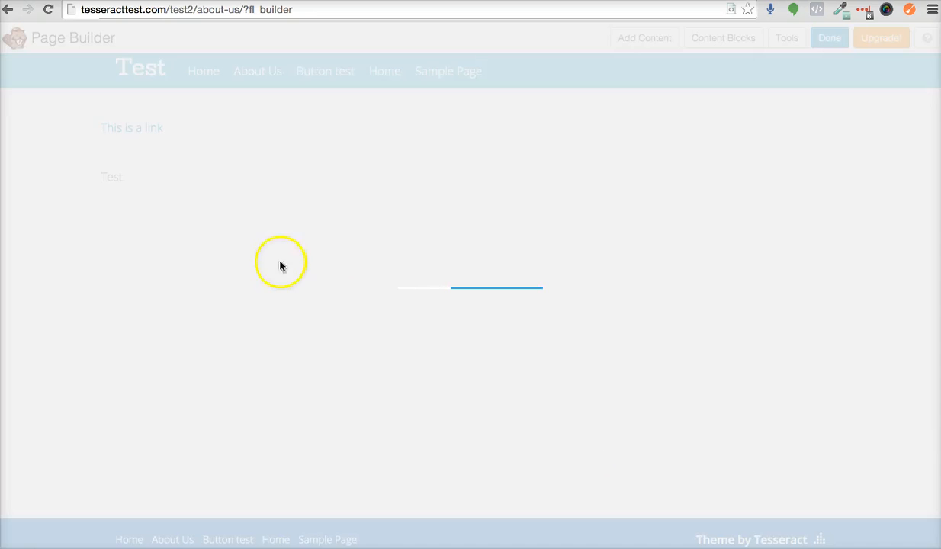
{"action": "left_click", "coordinate": [830, 38]}
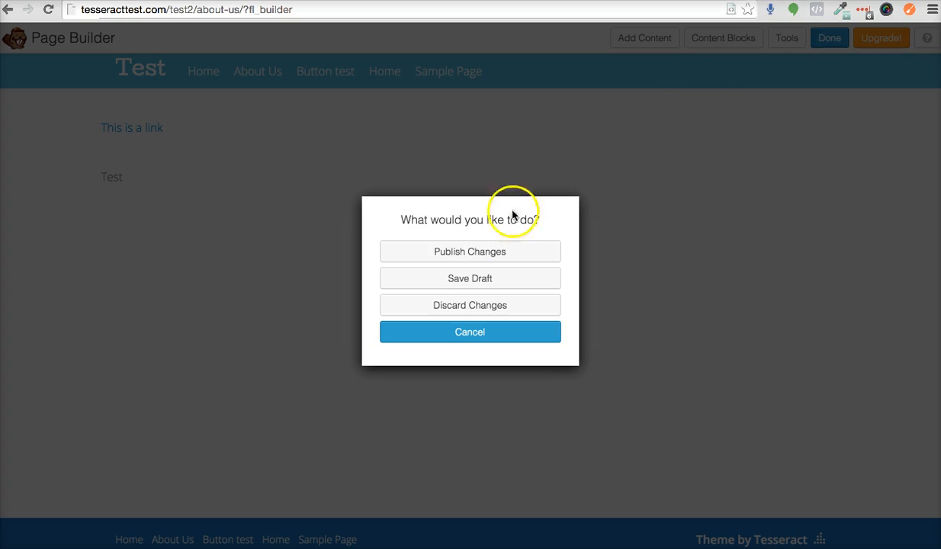